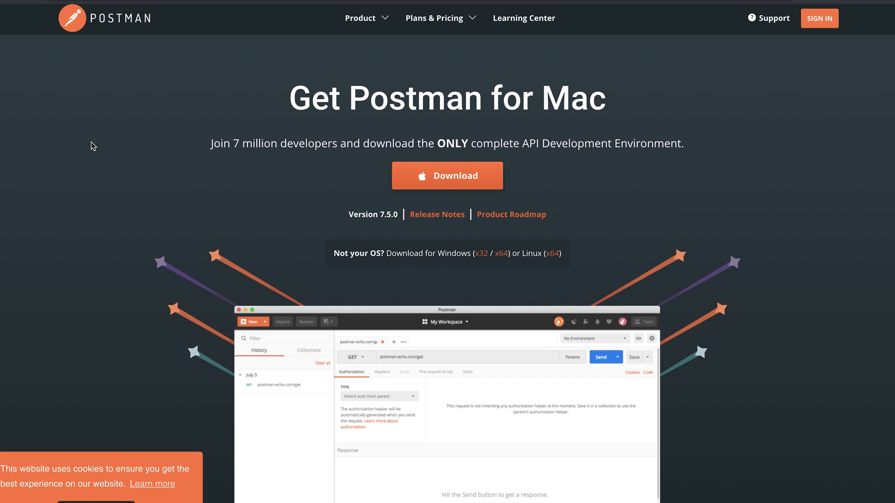
Open the Postman account sign-in page from the Mac download page.
click(818, 18)
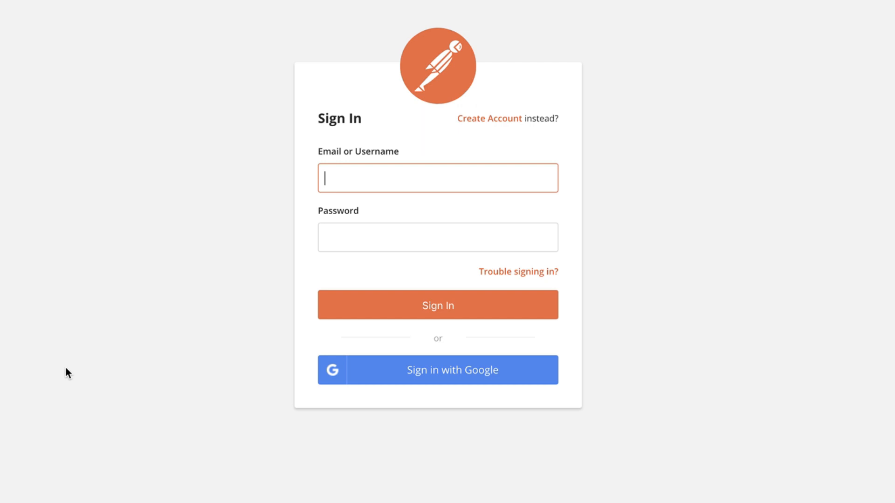
Submit the Postman sign-in form to continue to the workspace.
click(437, 304)
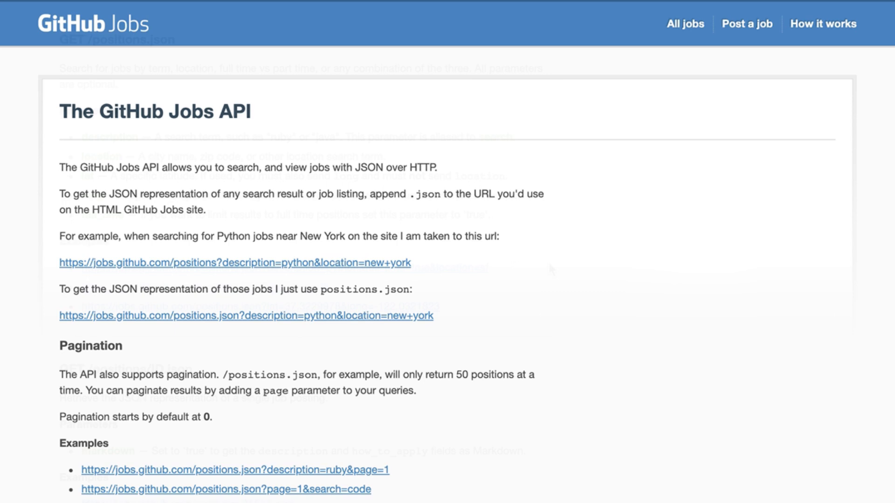
scroll(down, 3)
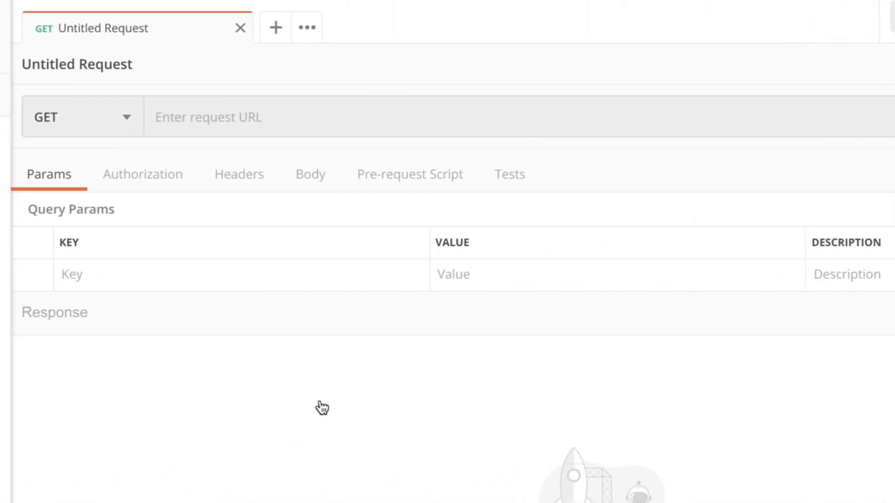
mouse_move(136, 164)
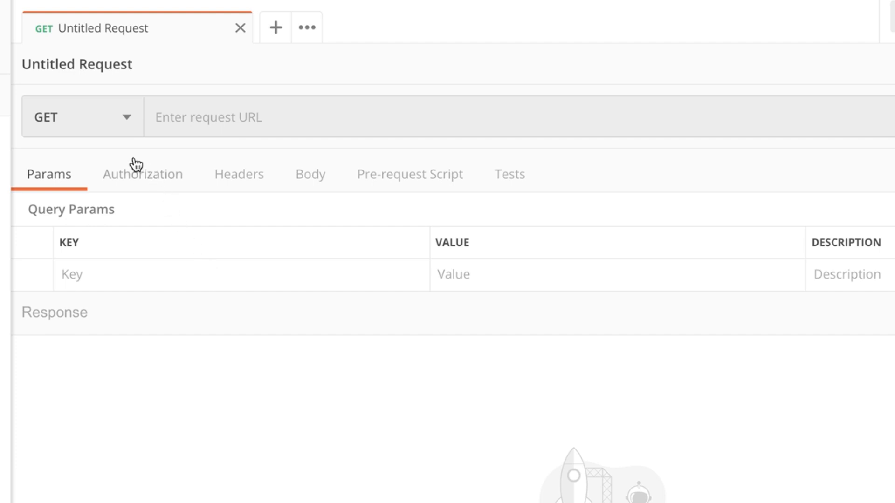
click(83, 117)
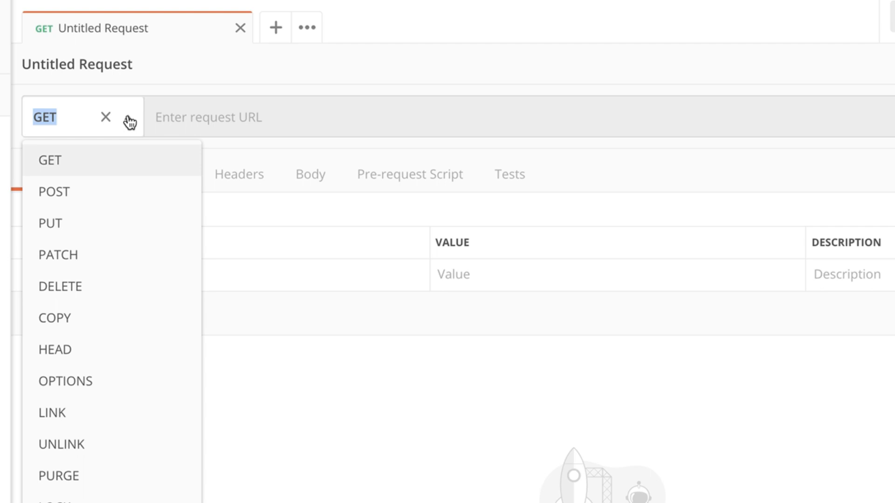
mouse_move(146, 151)
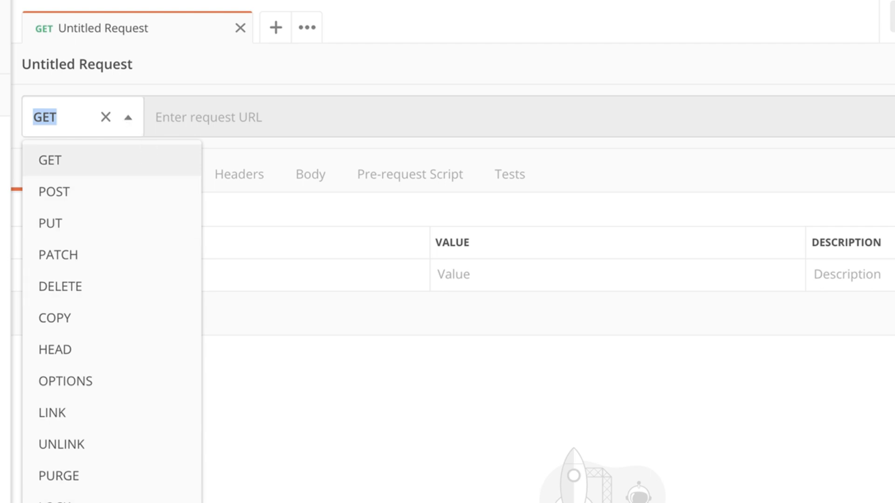
click(49, 161)
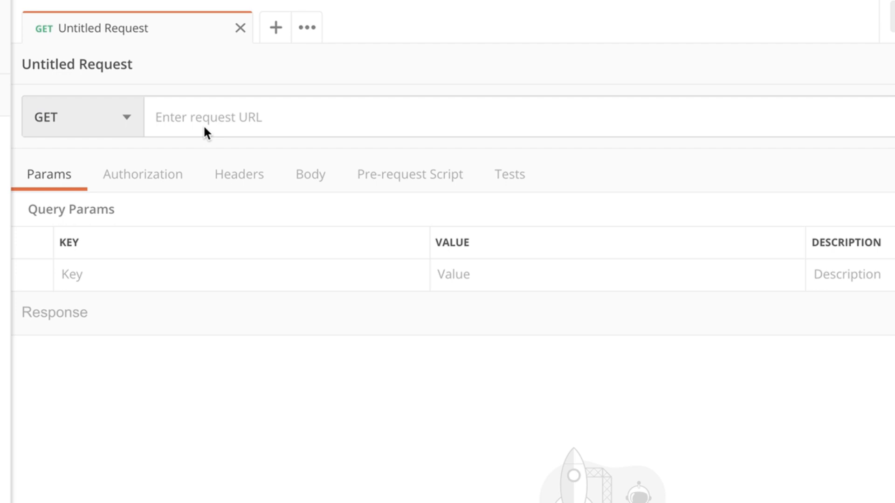
mouse_move(223, 132)
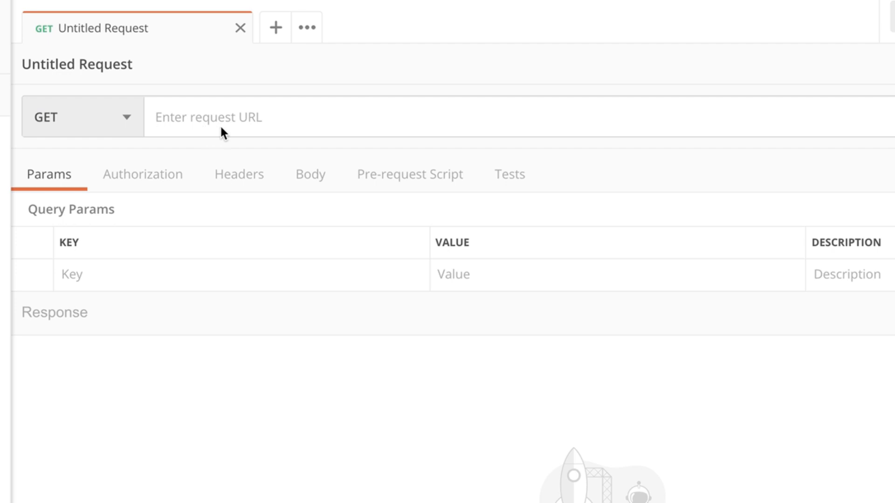
text(https://jobs.github.com/positions.json?description=python&full_time=true&location=sf)
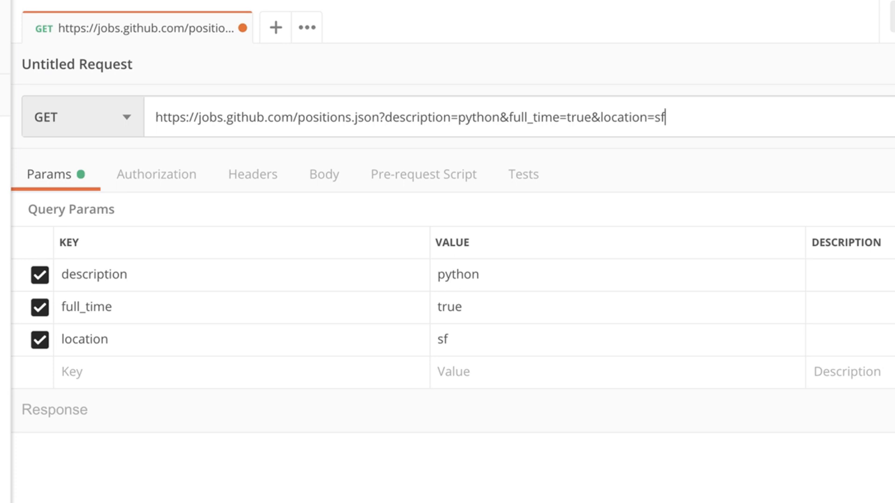
mouse_move(216, 489)
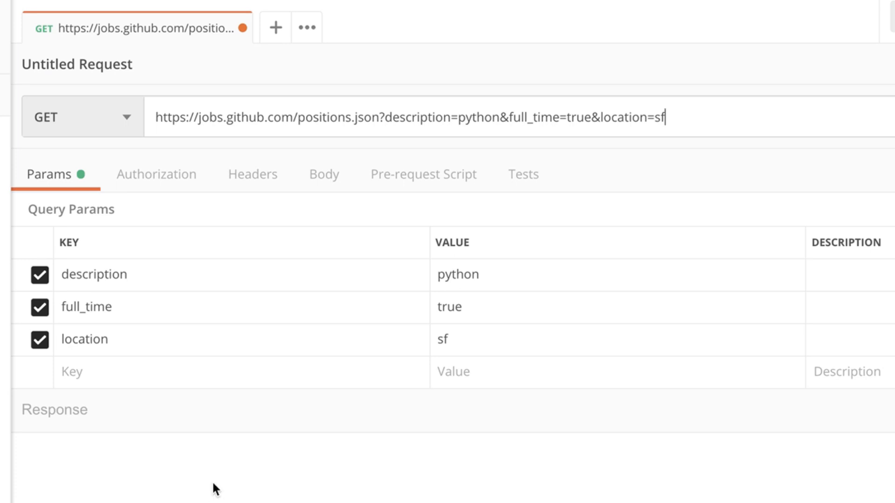
mouse_move(396, 120)
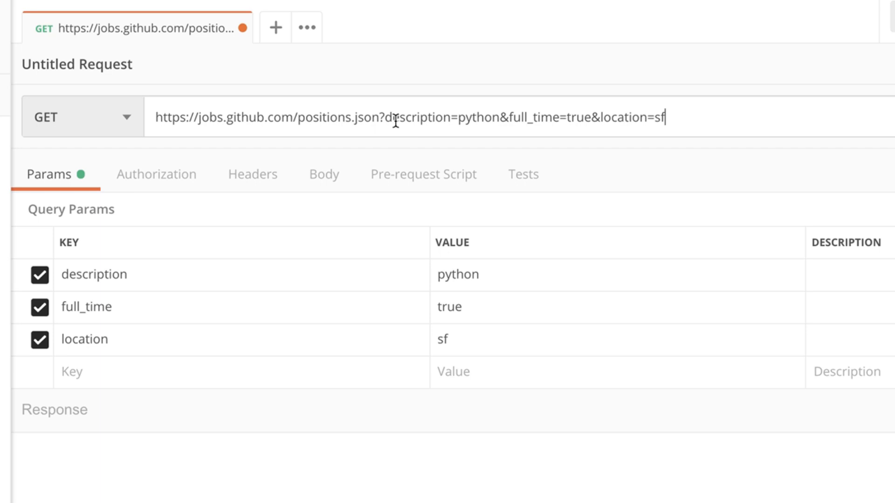
mouse_move(587, 116)
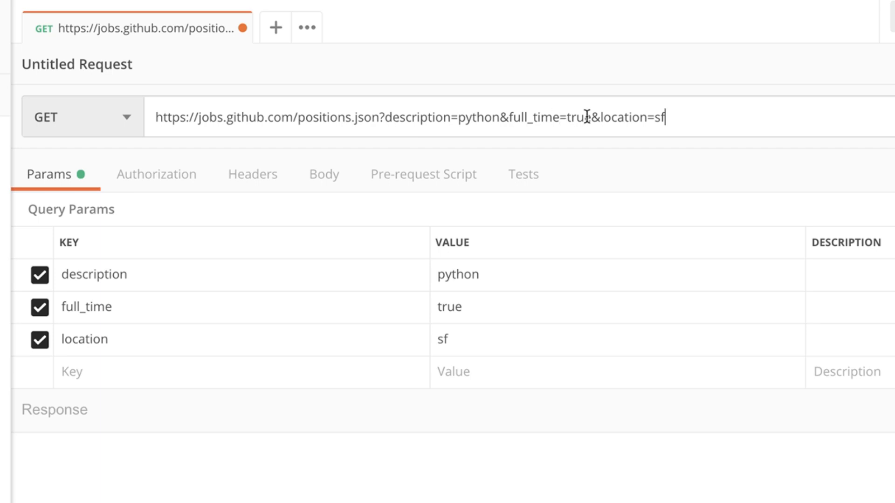
mouse_move(704, 117)
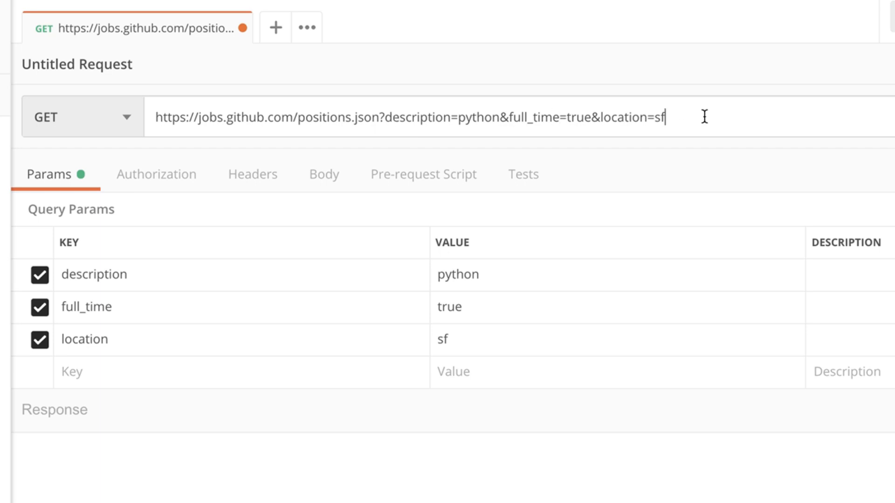
mouse_move(320, 295)
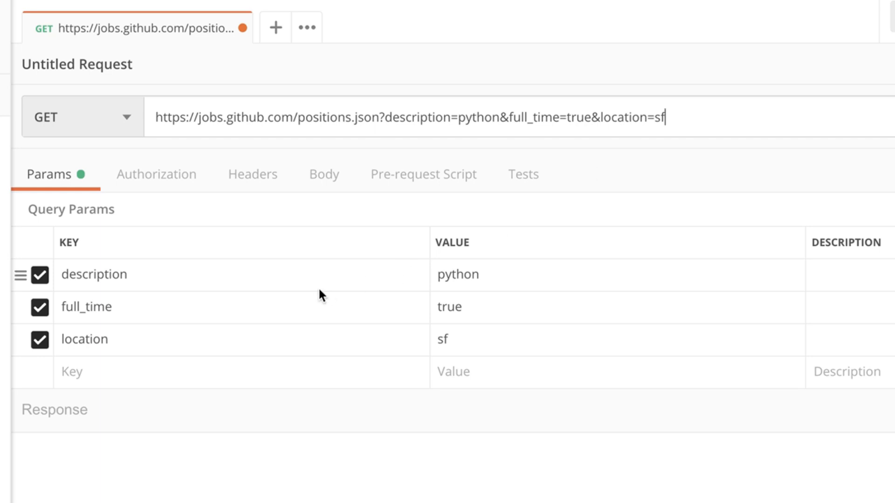
mouse_move(492, 276)
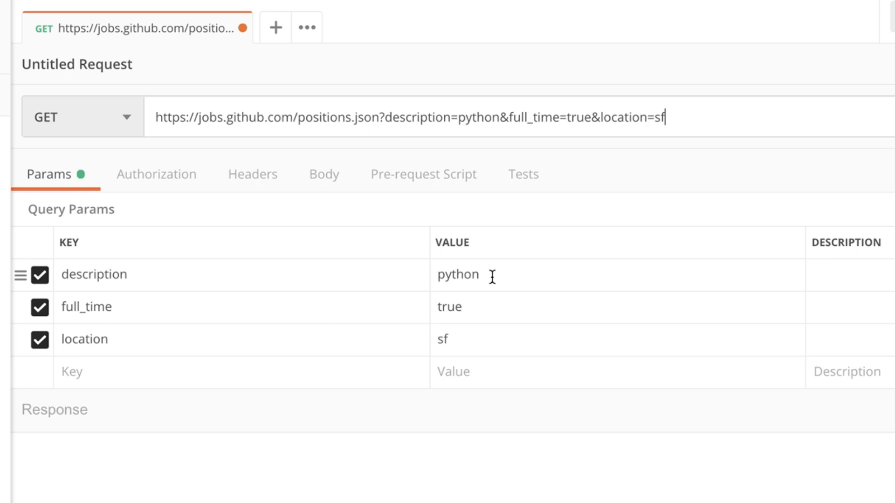
mouse_move(492, 326)
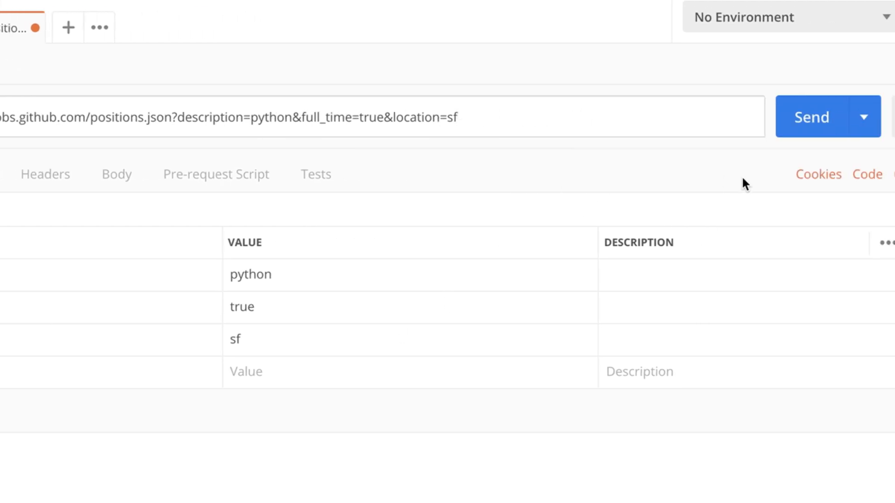
Send the jobs request and review the 200 OK JSON list of postings.
click(812, 117)
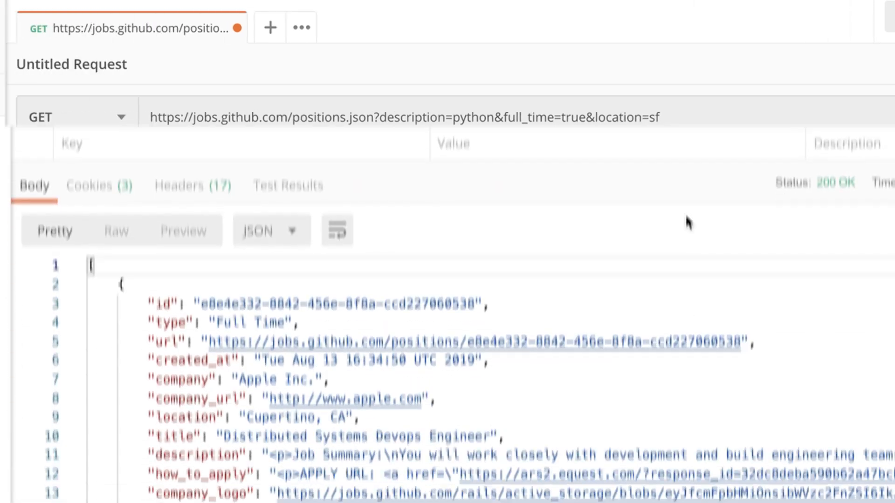
scroll(down, 3)
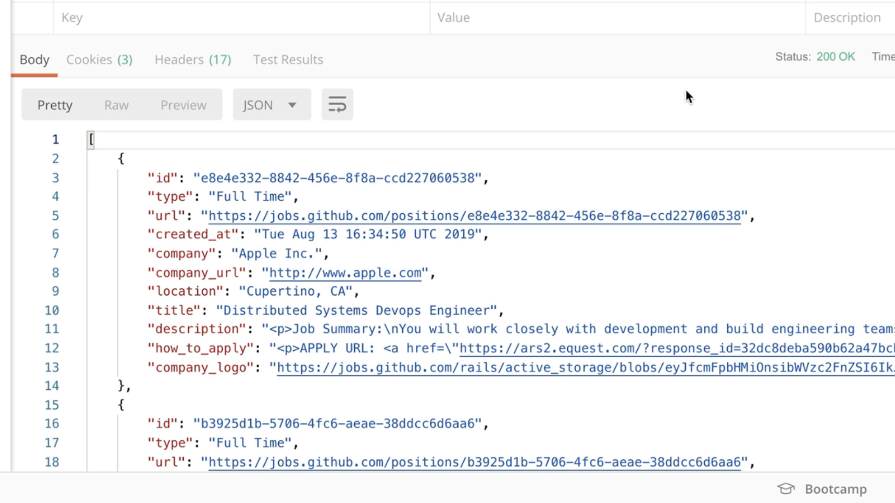
mouse_move(517, 297)
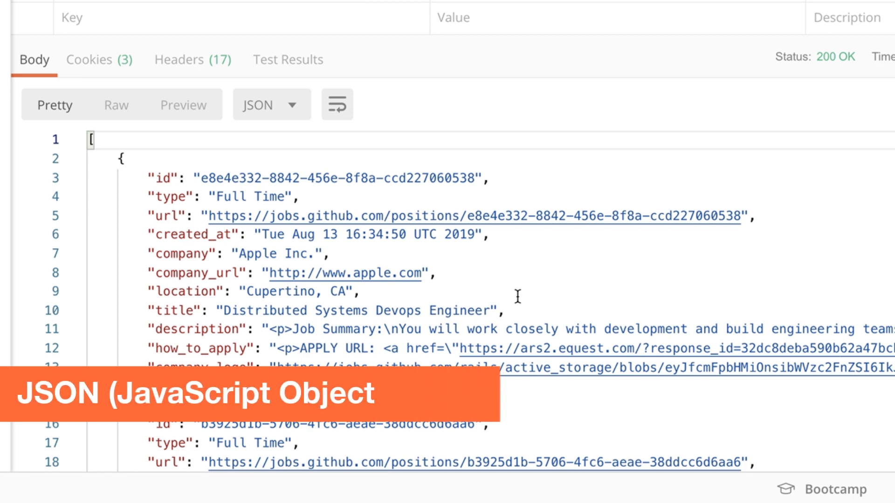
mouse_move(558, 294)
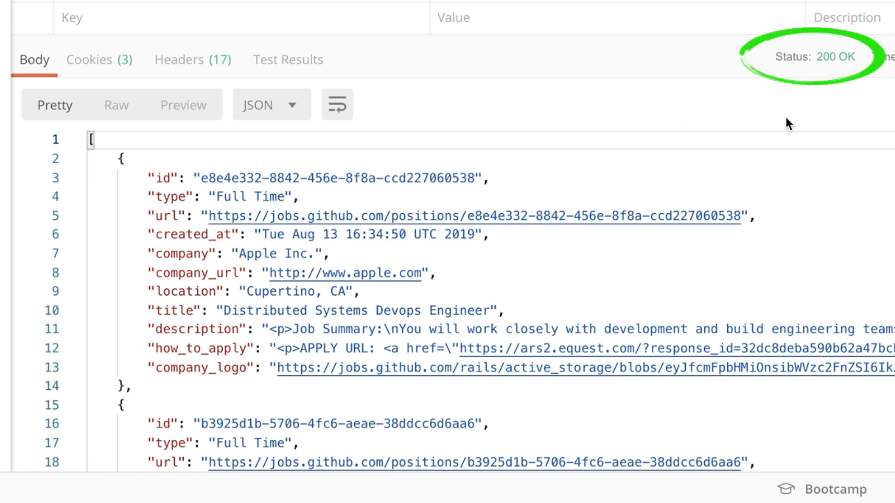
mouse_move(832, 103)
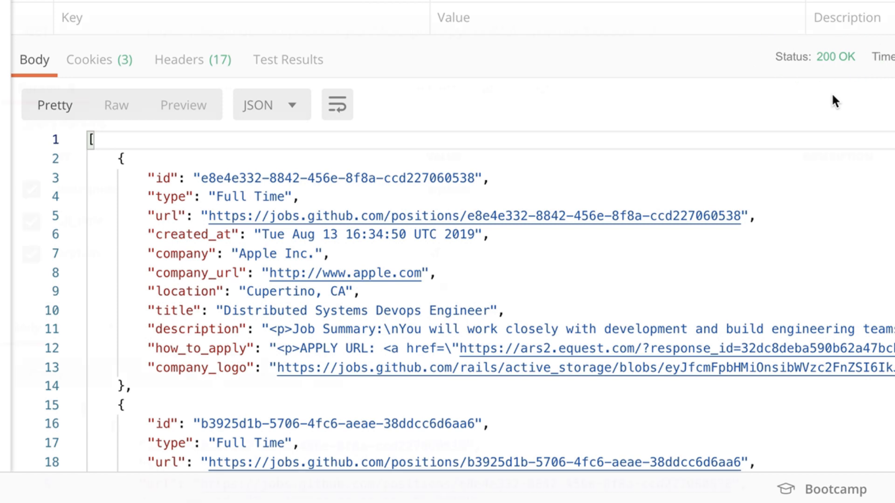
scroll(up, 3)
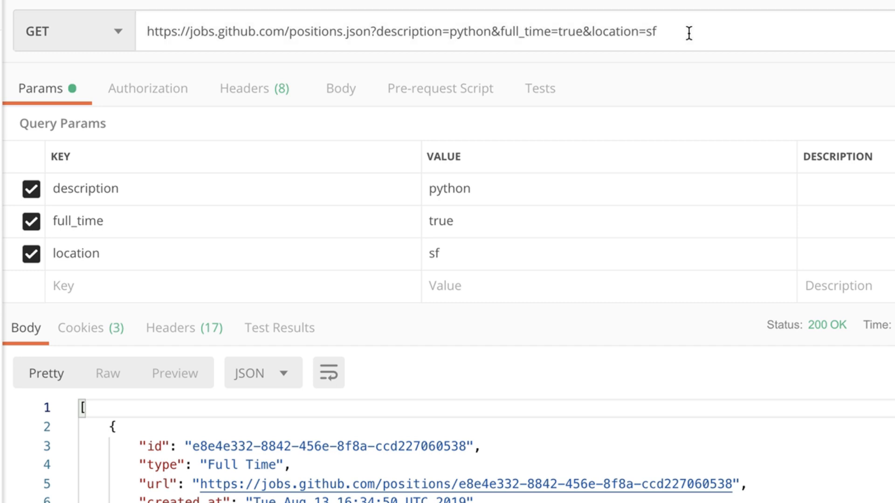
mouse_move(386, 183)
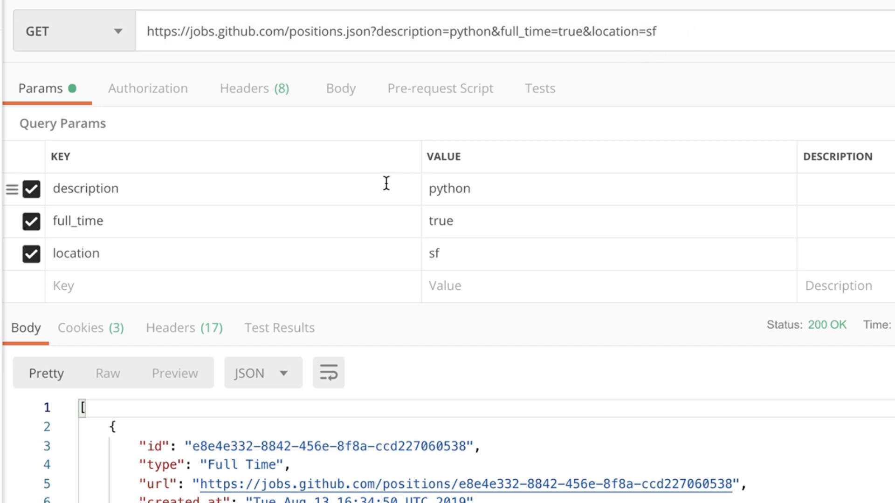
mouse_move(304, 214)
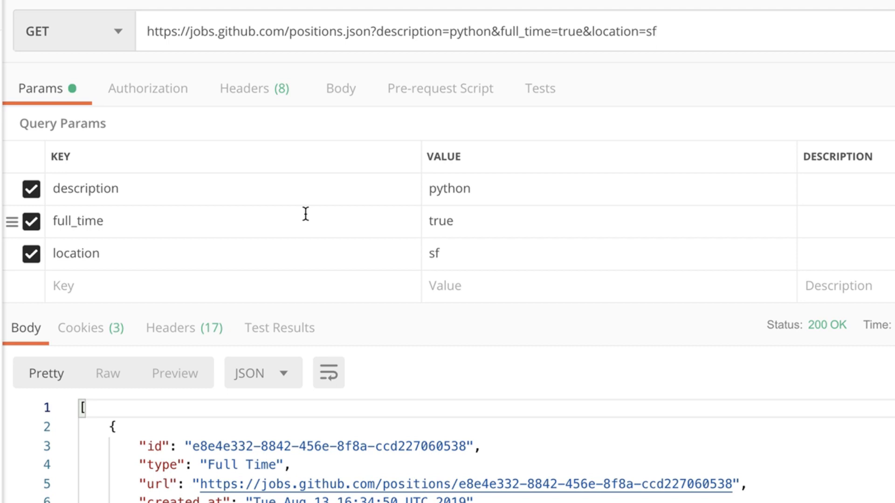
Replace the location value sf with 'new york' and review the New York results.
double_click(434, 252)
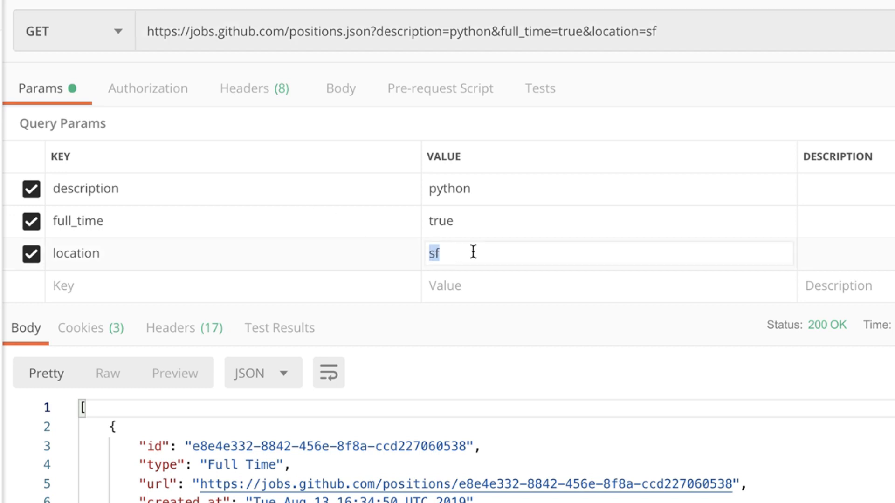
text(new y)
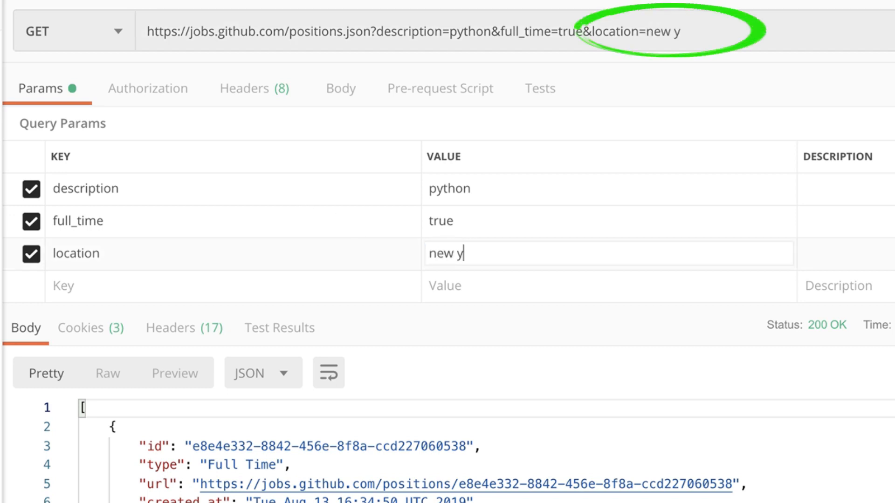
text(ork)
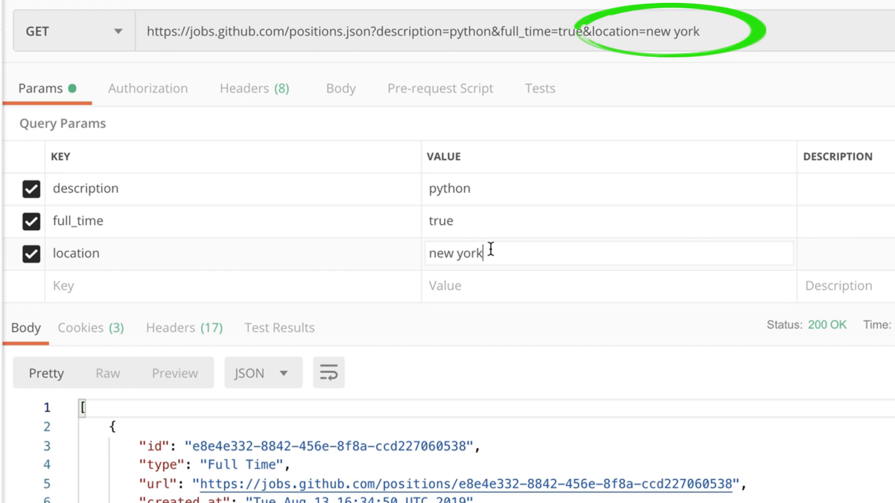
mouse_move(679, 99)
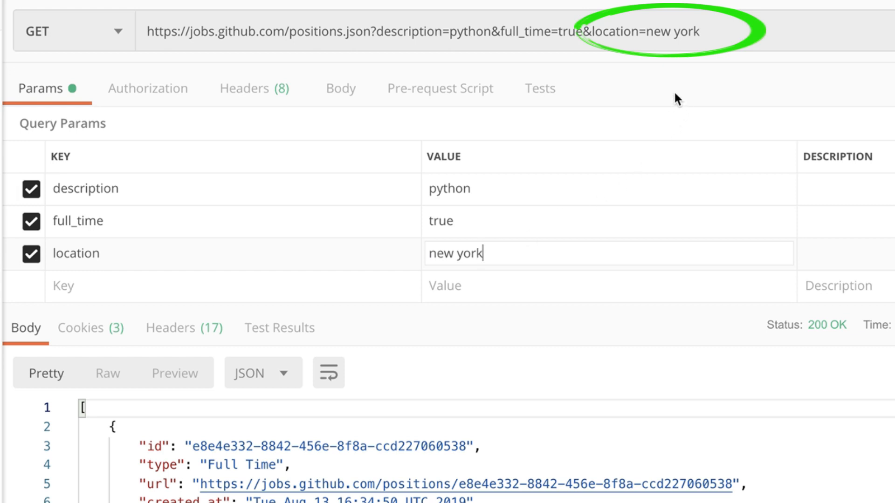
mouse_move(632, 48)
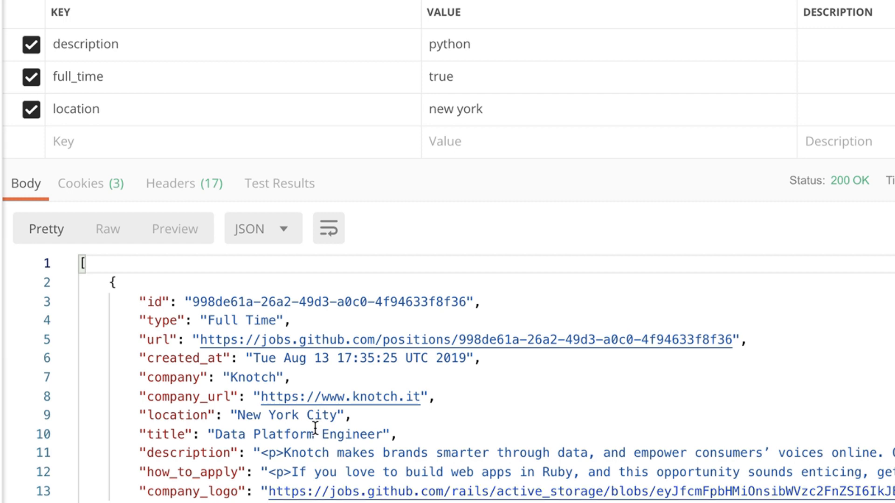
mouse_move(304, 425)
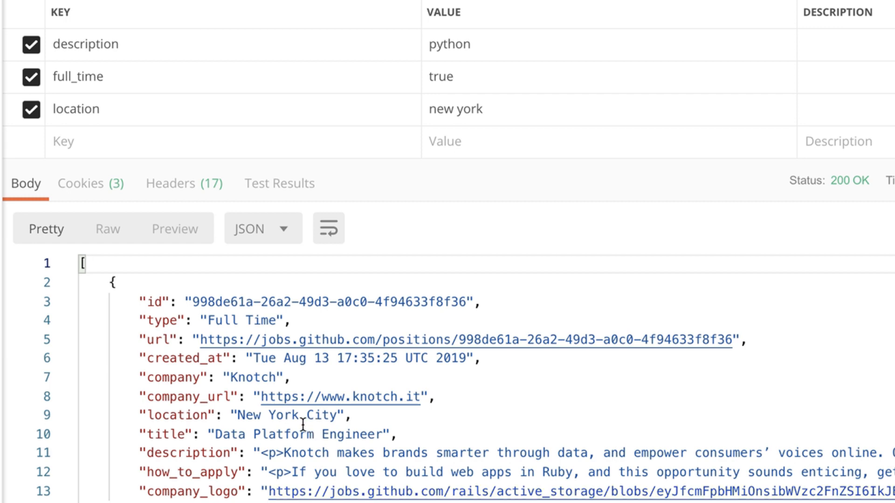
scroll(down, 3)
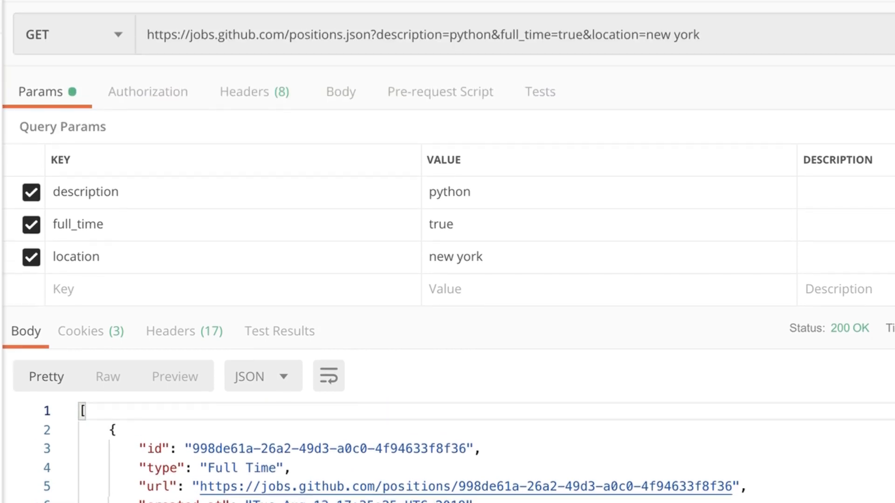
mouse_move(305, 357)
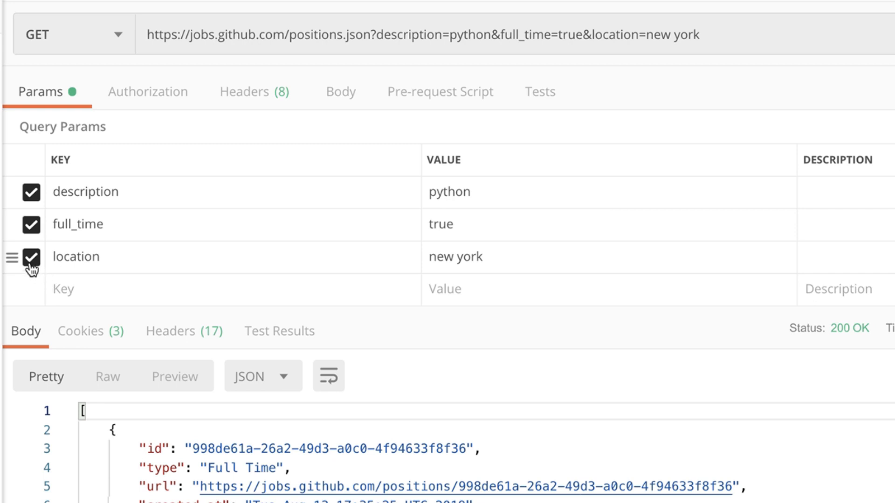
Disable location, add a search=node parameter, then delete those rows.
click(31, 257)
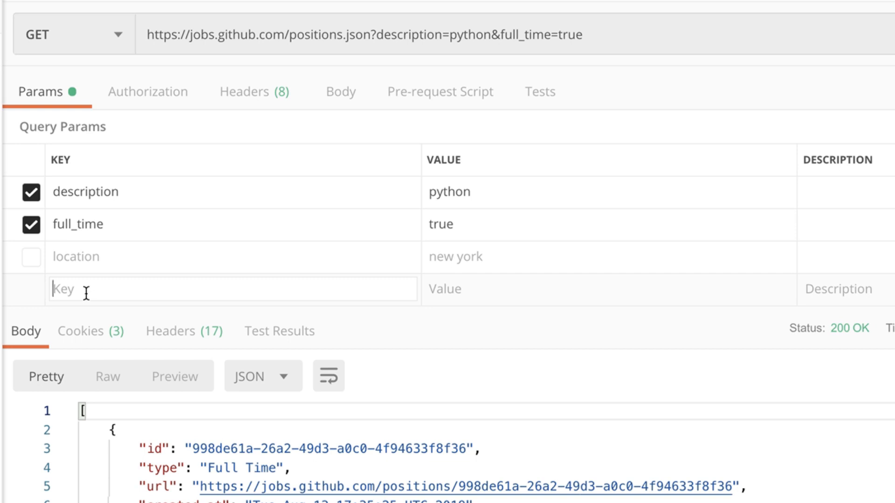
text(s)
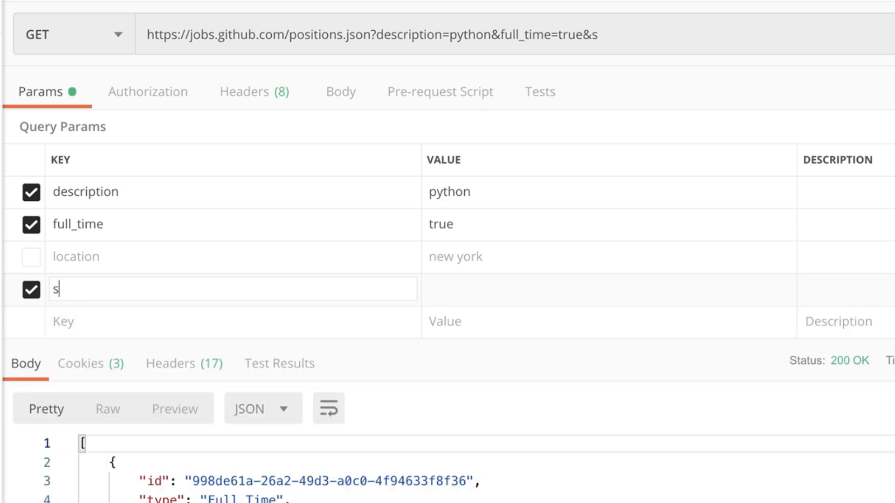
text(earch)
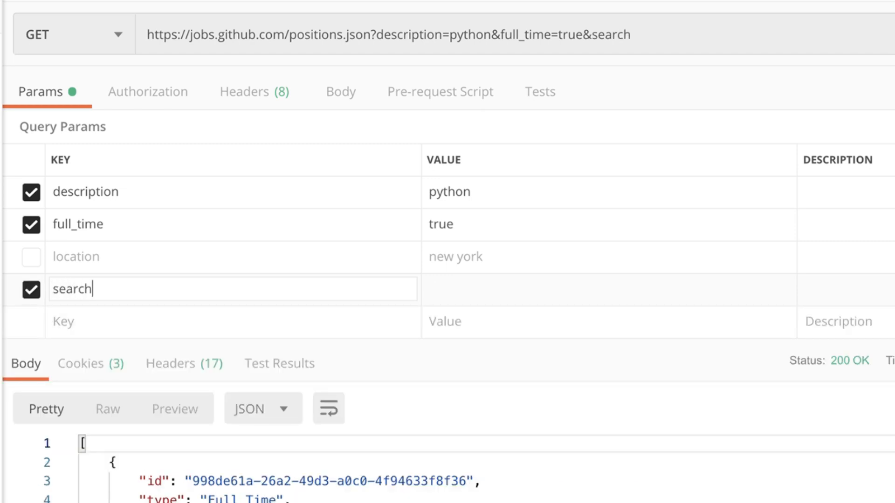
text(node)
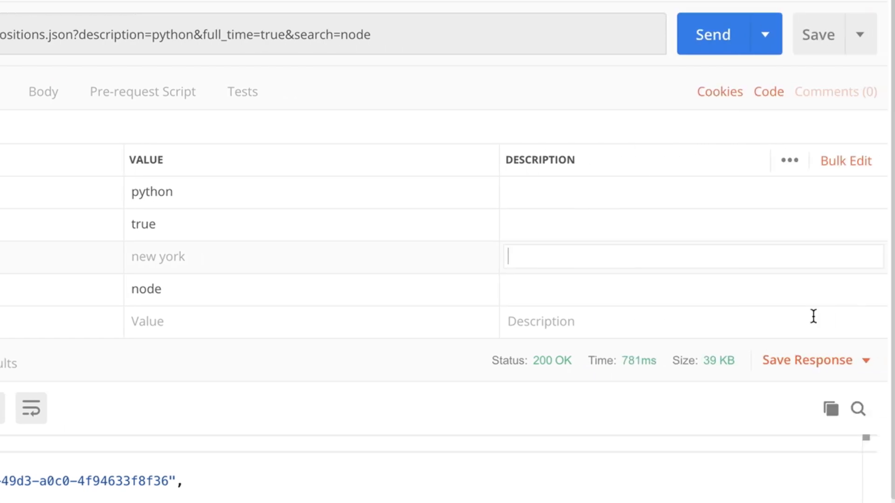
mouse_move(854, 303)
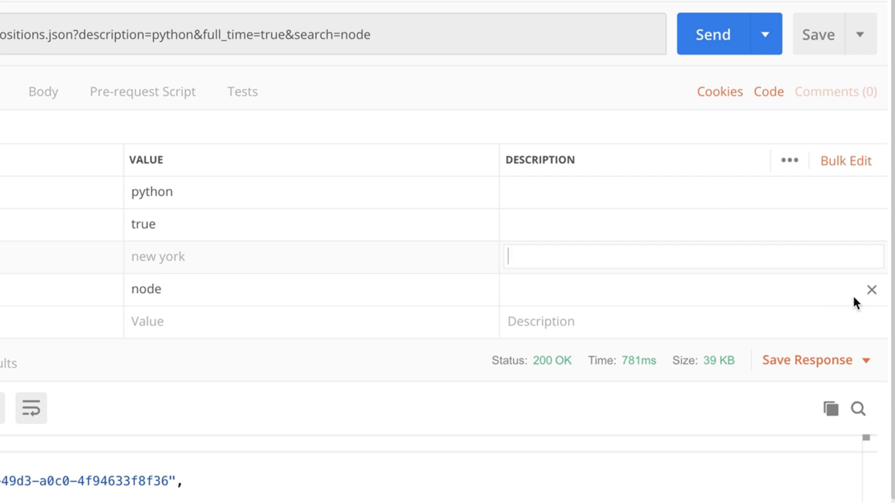
mouse_move(873, 290)
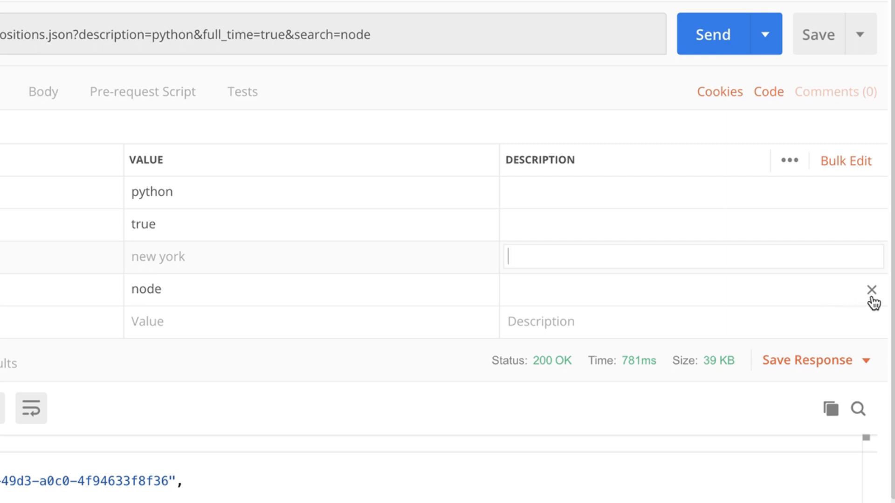
click(871, 289)
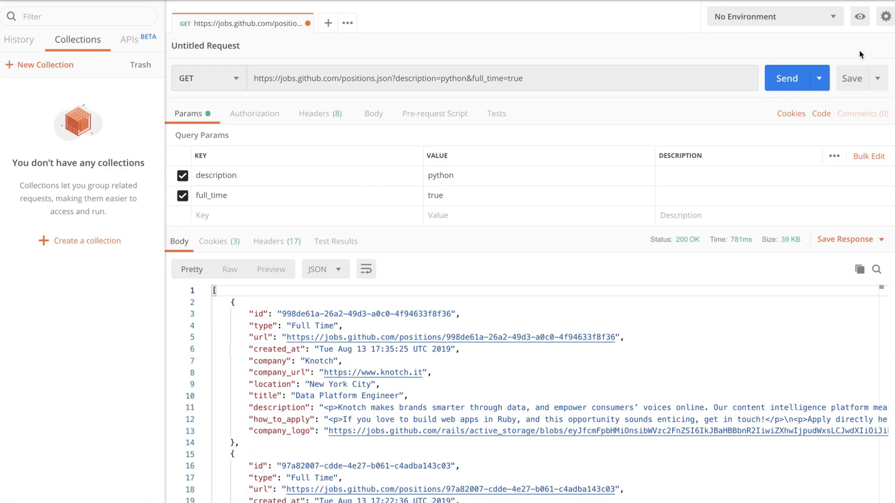
Create a new 'Github Jobs API' collection from the Save dialog.
click(851, 79)
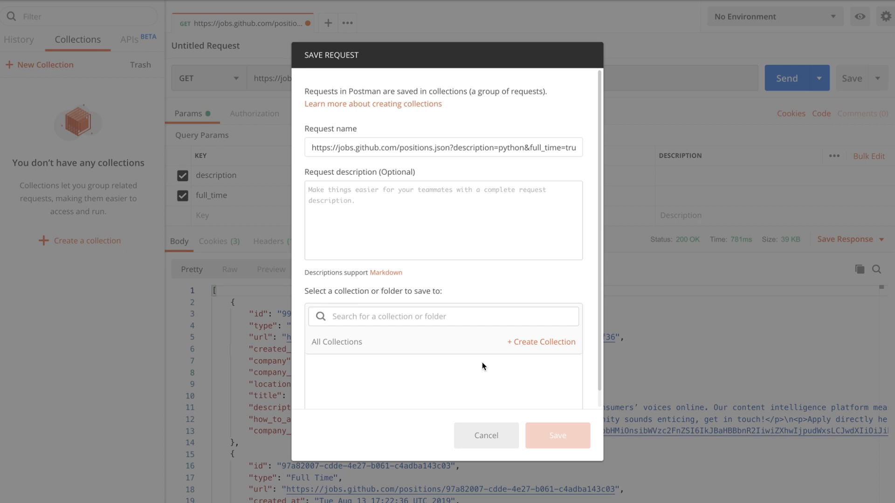
mouse_move(522, 346)
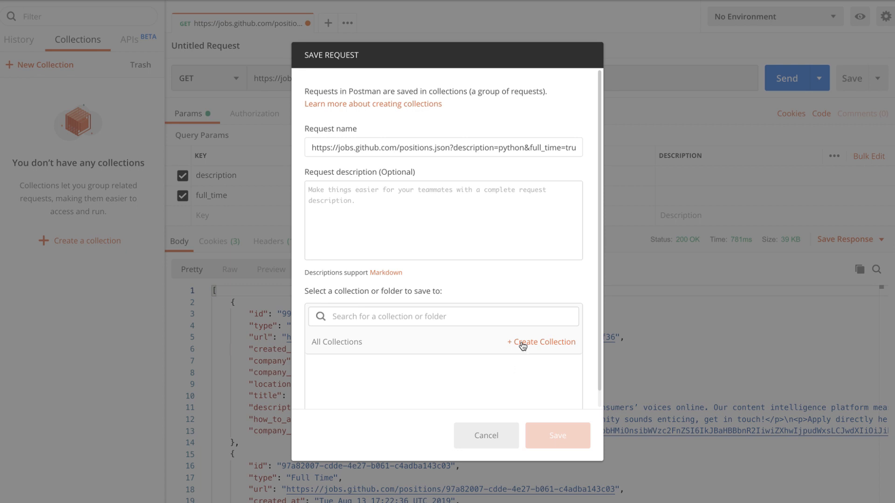
click(540, 341)
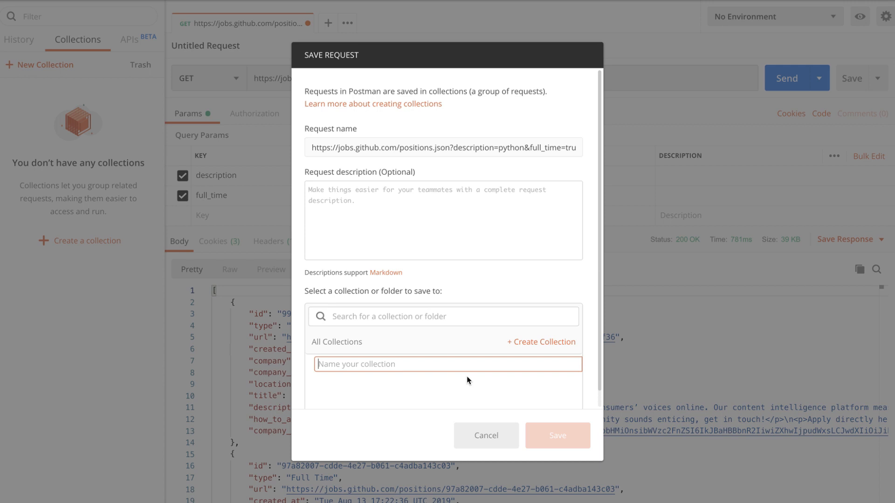
text(Github)
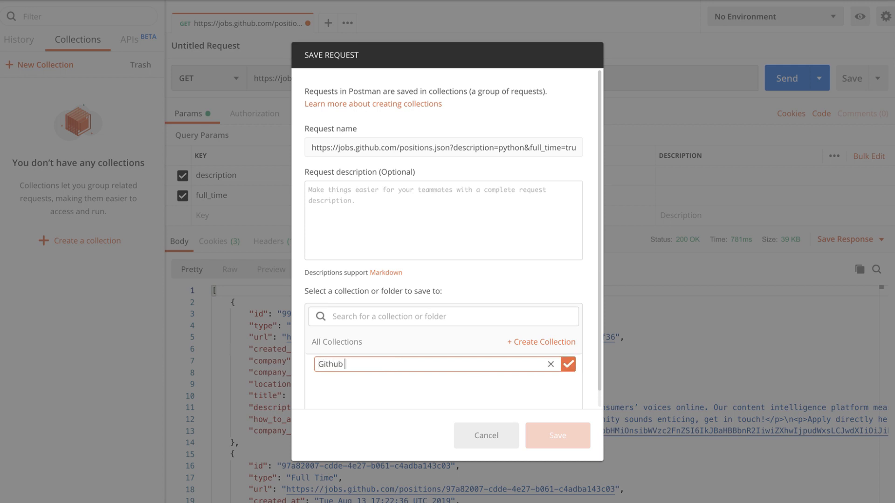
click(567, 365)
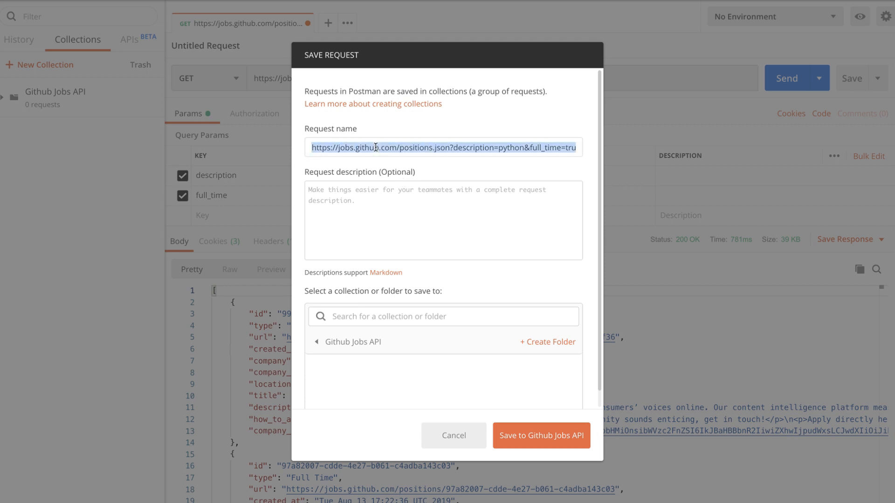
Name the request 'Python jobs' and save it into Github Jobs API.
text(P)
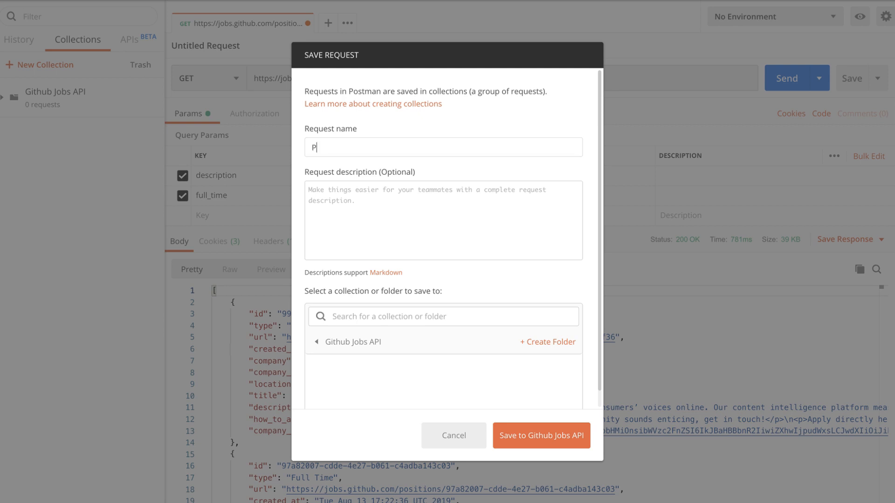
text(ython jobs)
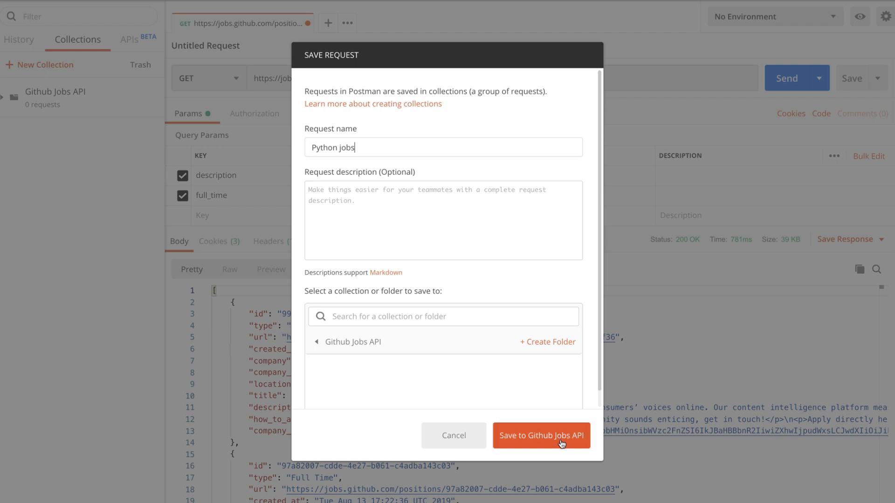
click(540, 435)
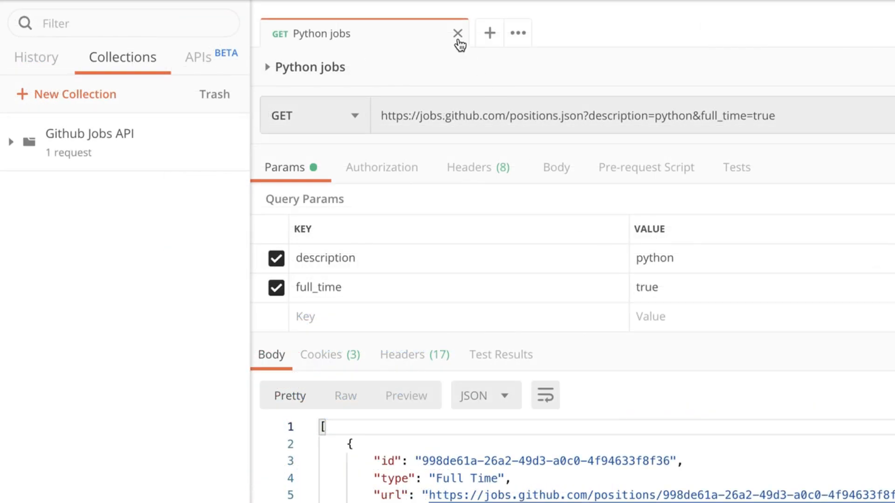
Close the request tab, expand Github Jobs API, and reopen 'Python jobs'.
click(457, 33)
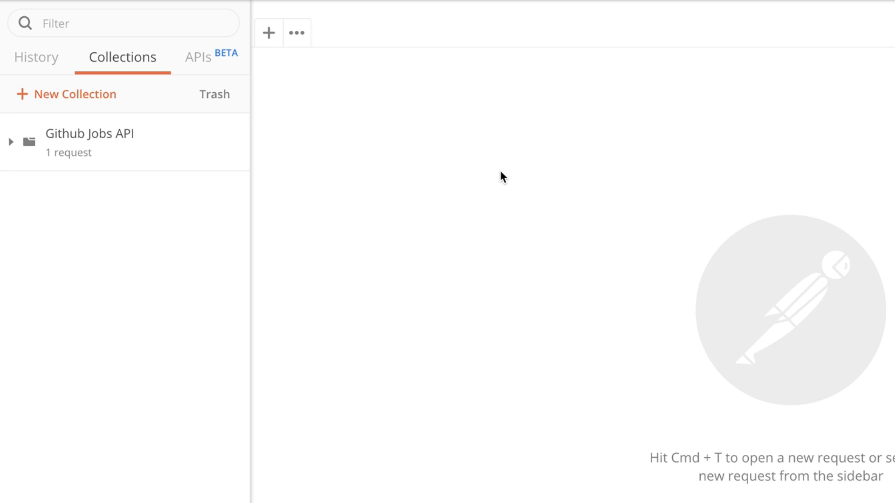
mouse_move(166, 165)
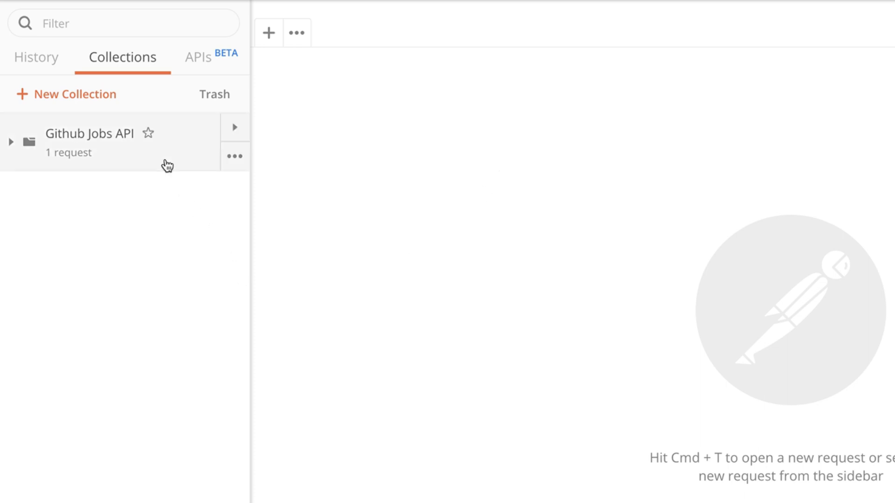
click(10, 142)
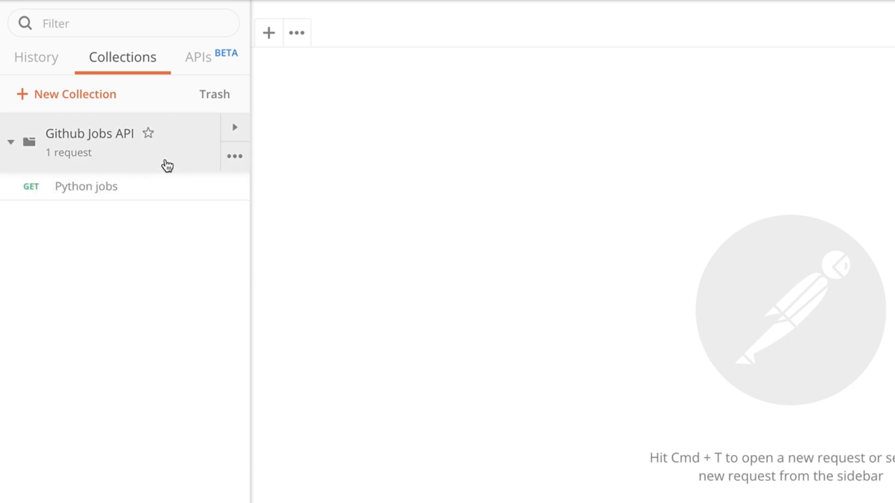
mouse_move(130, 187)
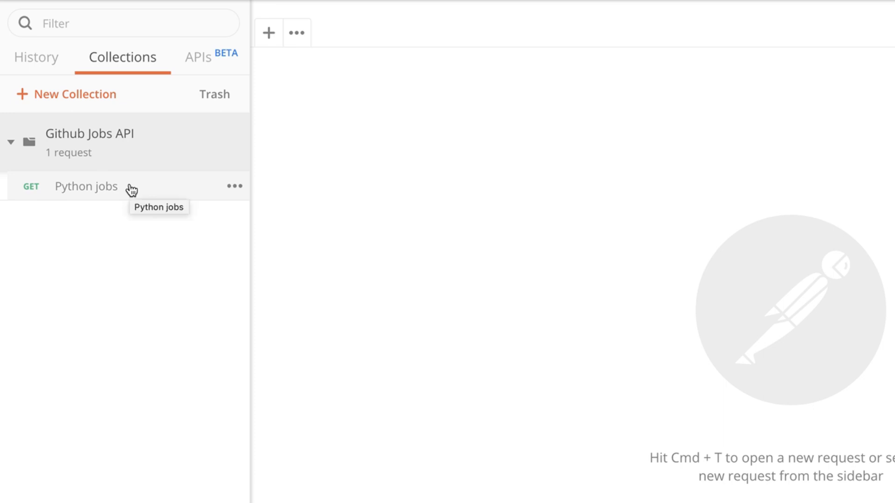
click(86, 186)
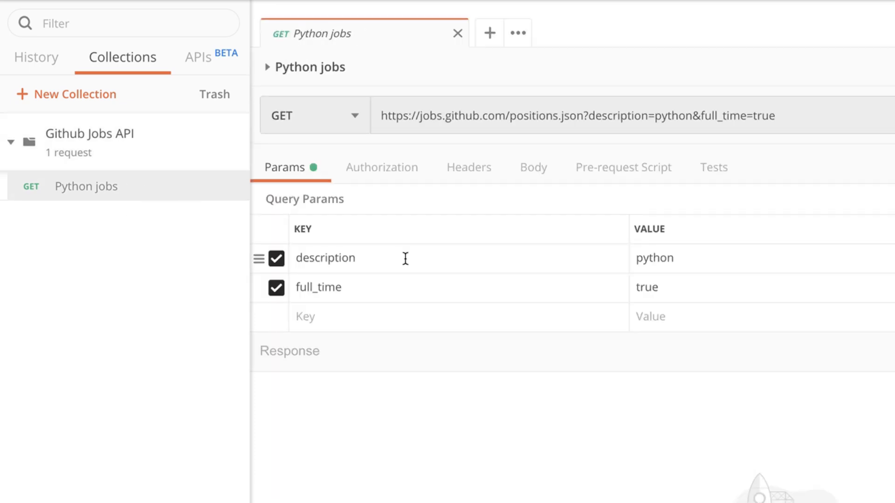
mouse_move(488, 381)
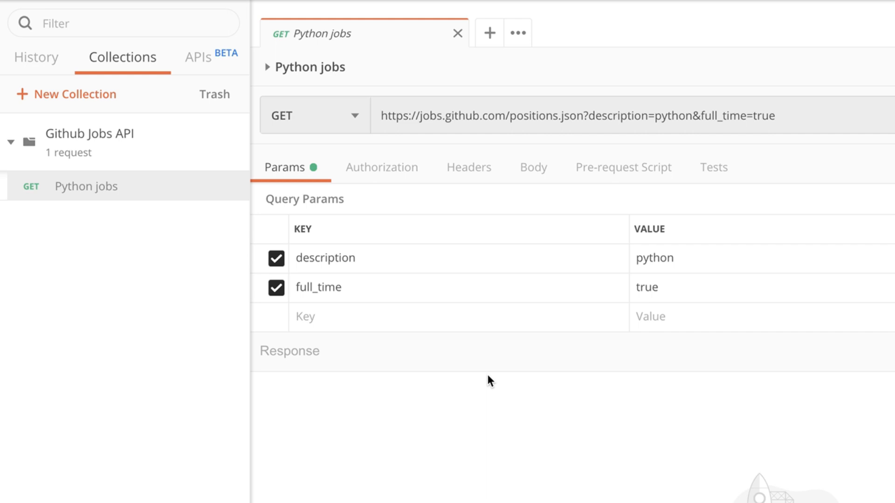
mouse_move(262, 203)
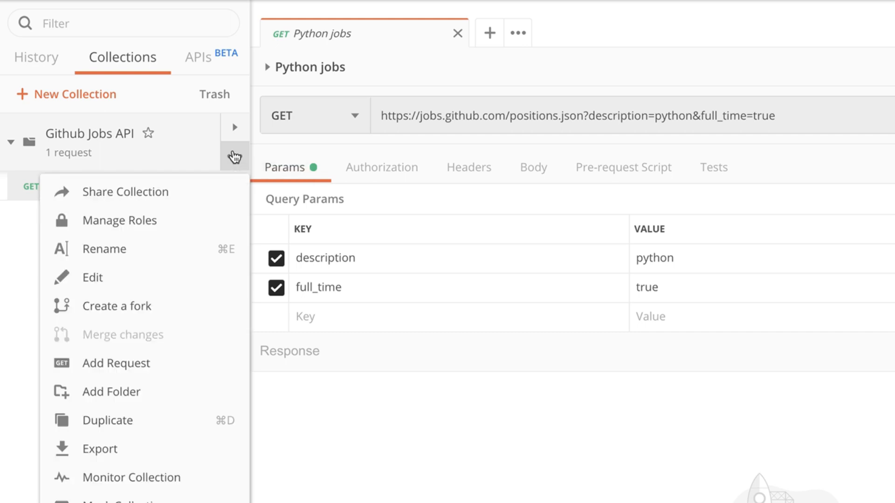
mouse_move(140, 392)
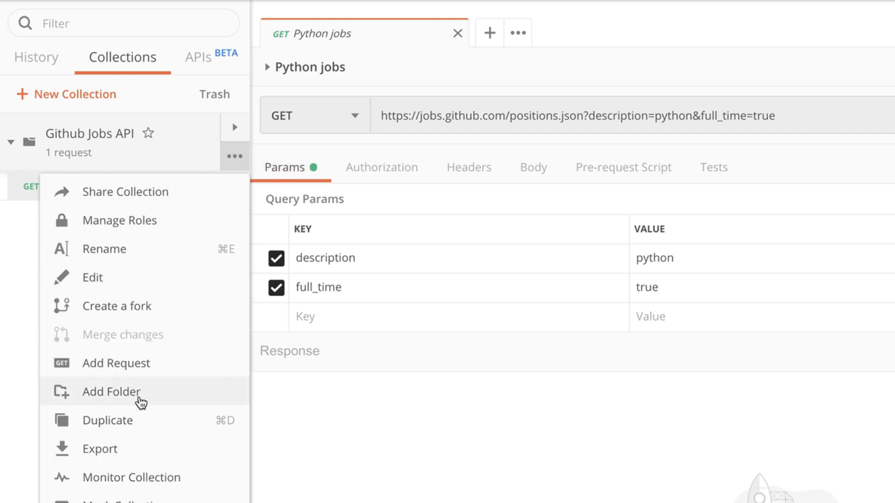
mouse_move(150, 402)
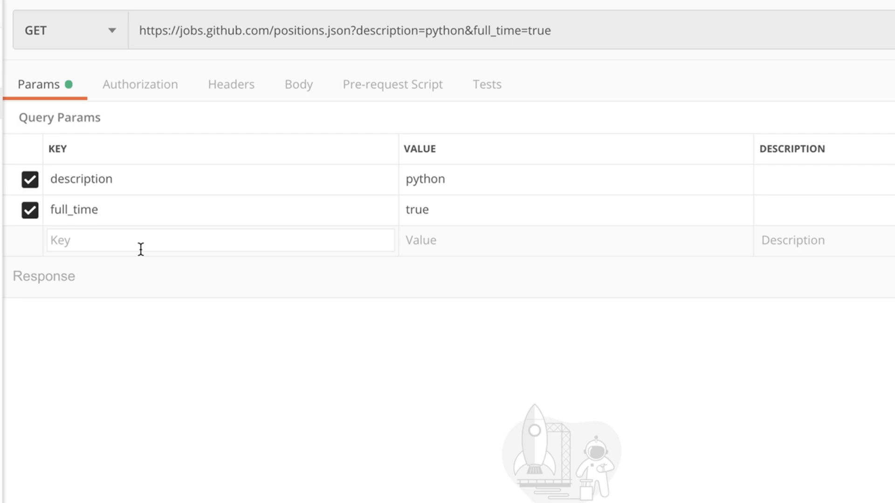
Add a Location=new york parameter to Python jobs and review the JSON response.
text(Location)
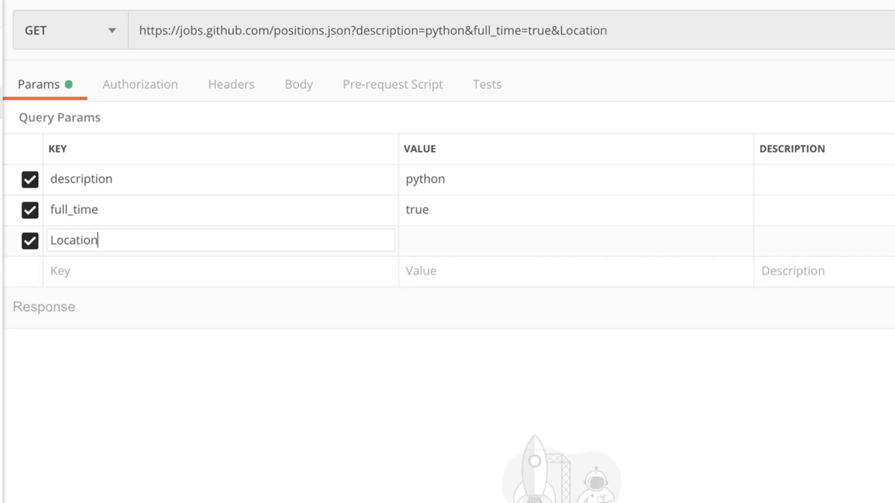
text(new yo)
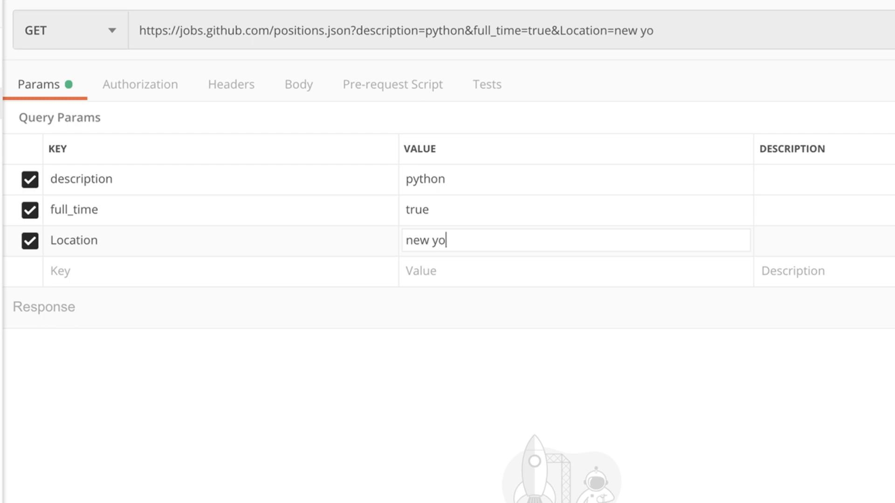
text(rk)
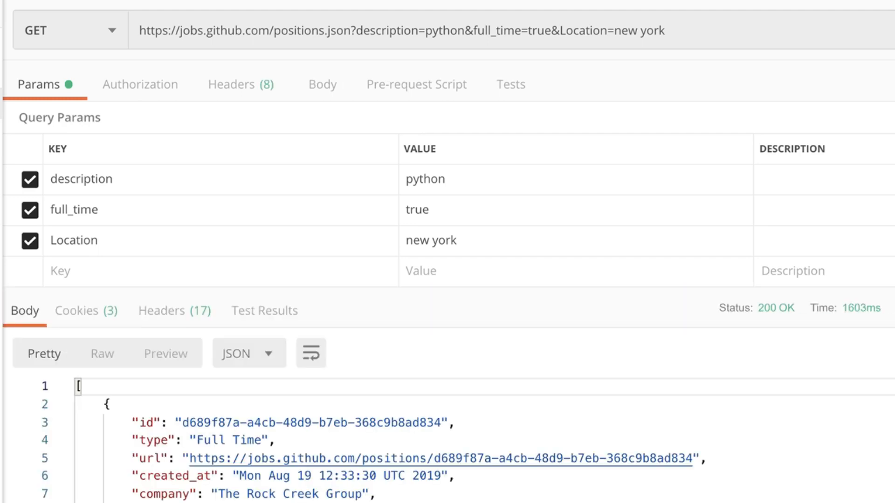
scroll(down, 3)
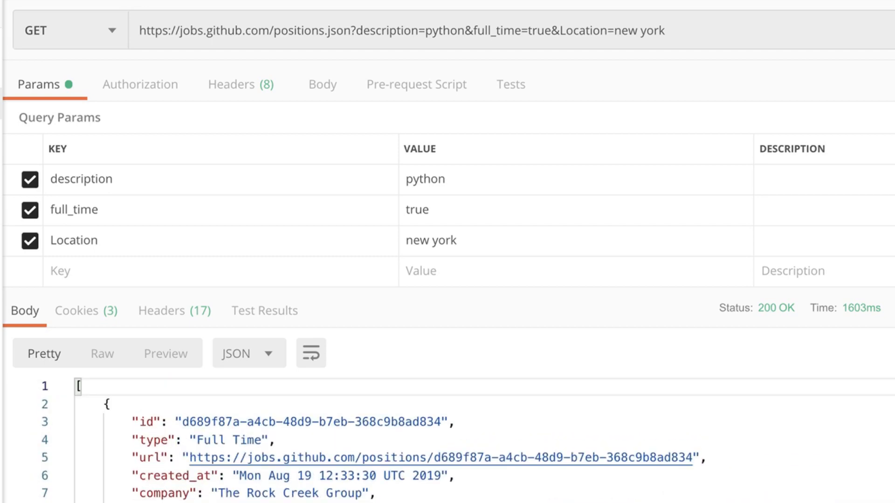
mouse_move(509, 261)
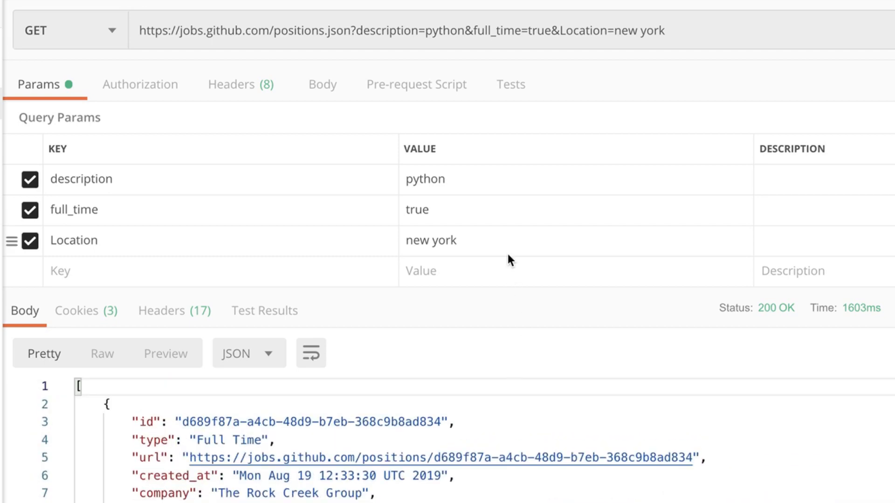
mouse_move(267, 239)
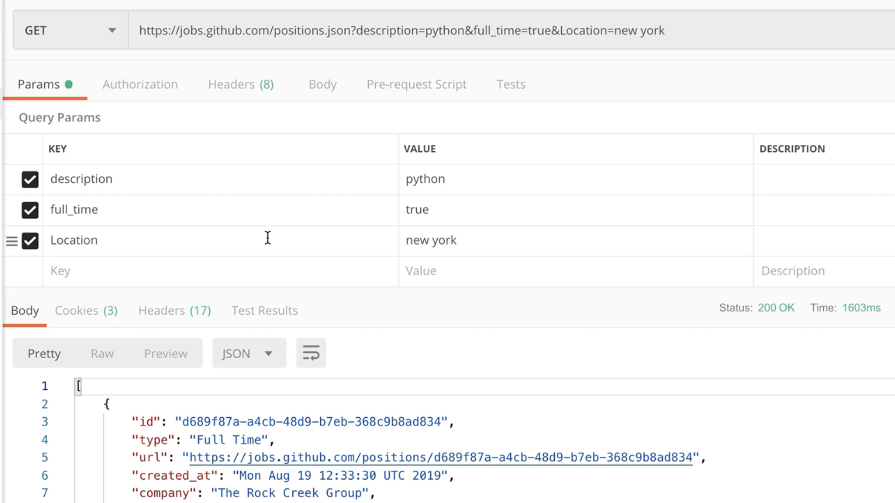
mouse_move(52, 239)
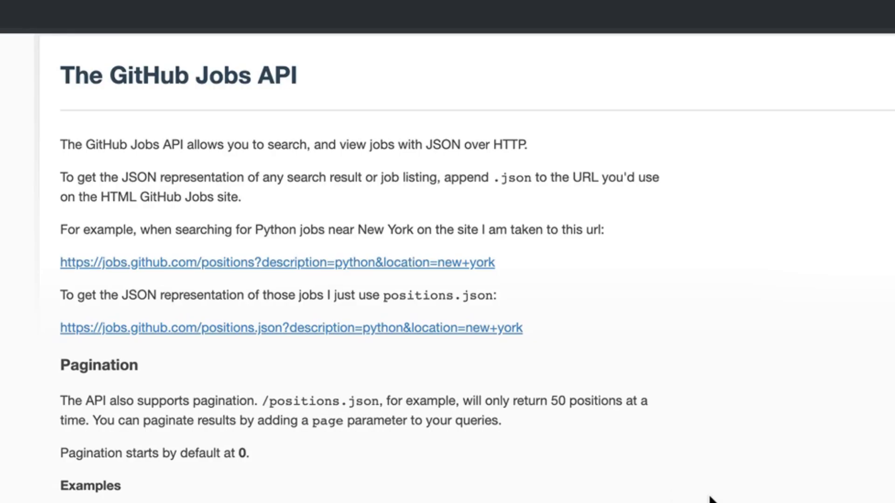
mouse_move(478, 353)
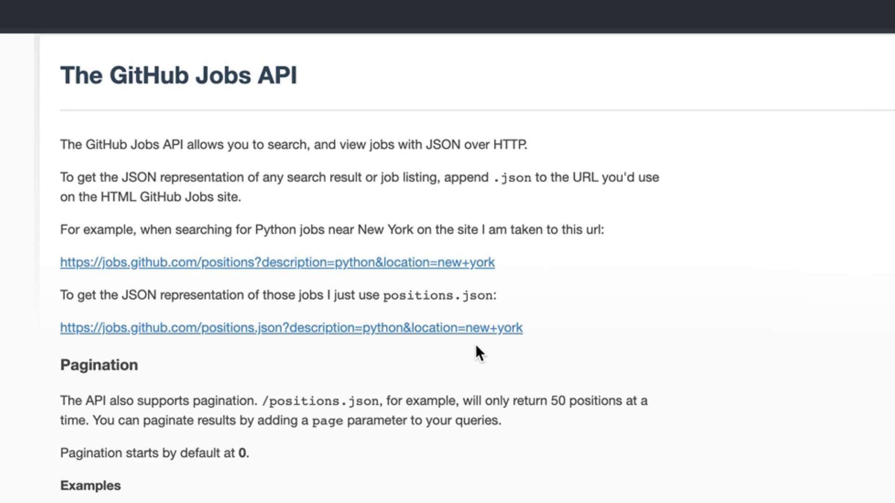
Select the positions.json example URL for Python jobs near New York in the docs.
double_click(291, 328)
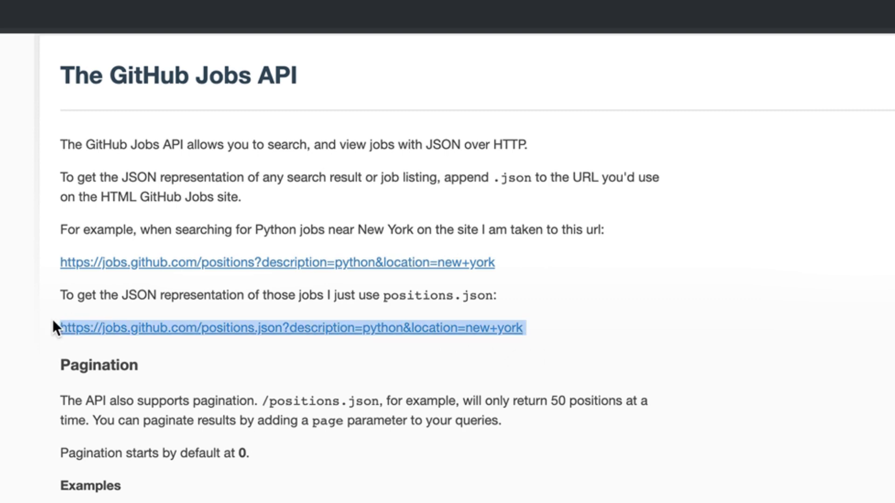
mouse_move(396, 391)
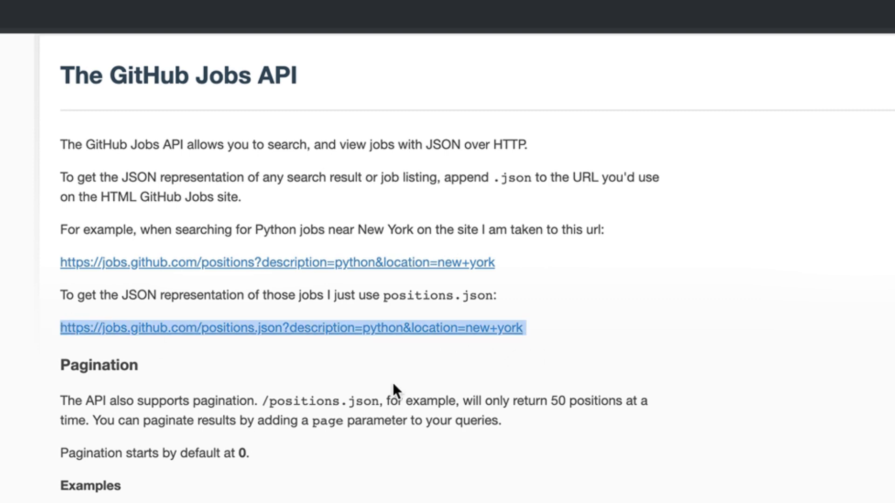
mouse_move(575, 359)
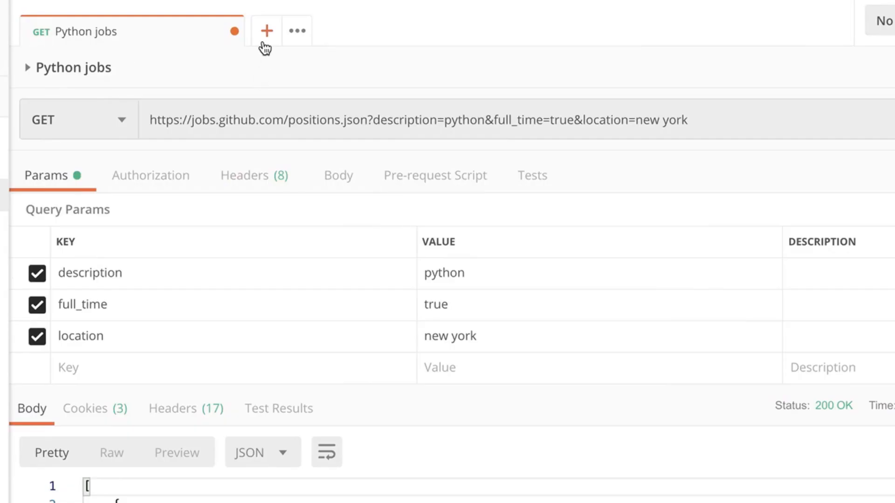
Start a new blank request tab for the pasted docs URL.
click(266, 31)
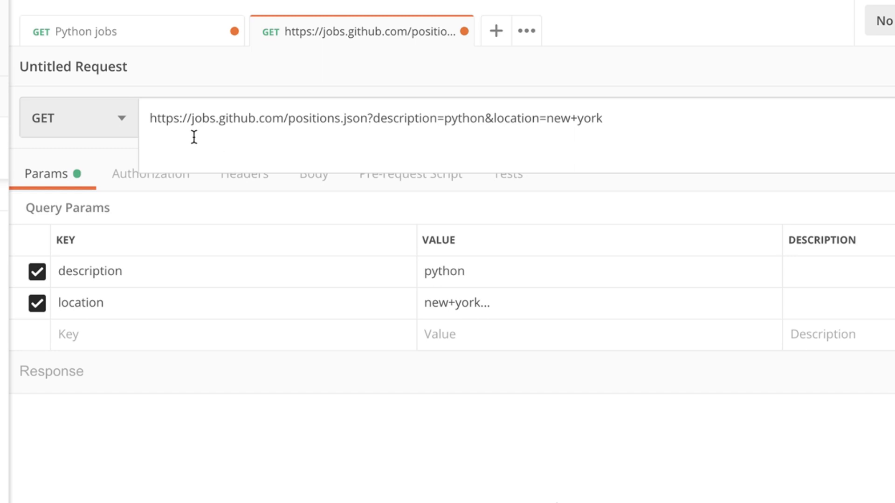
mouse_move(254, 425)
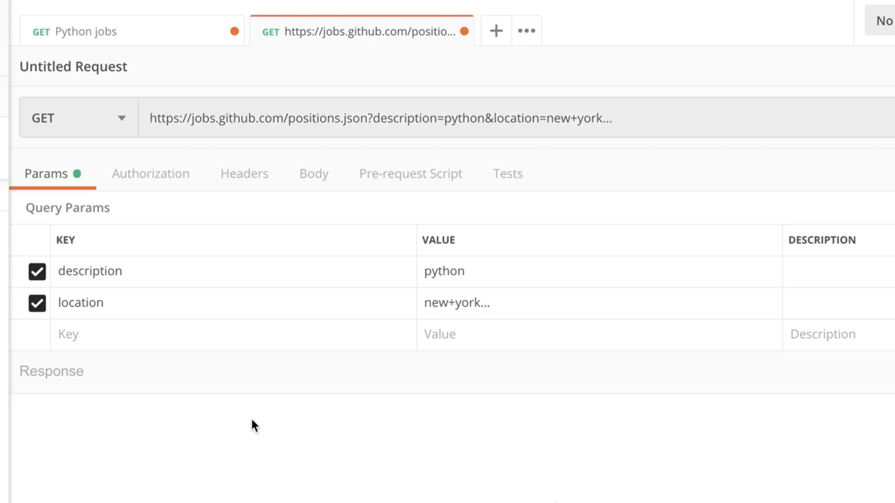
mouse_move(648, 218)
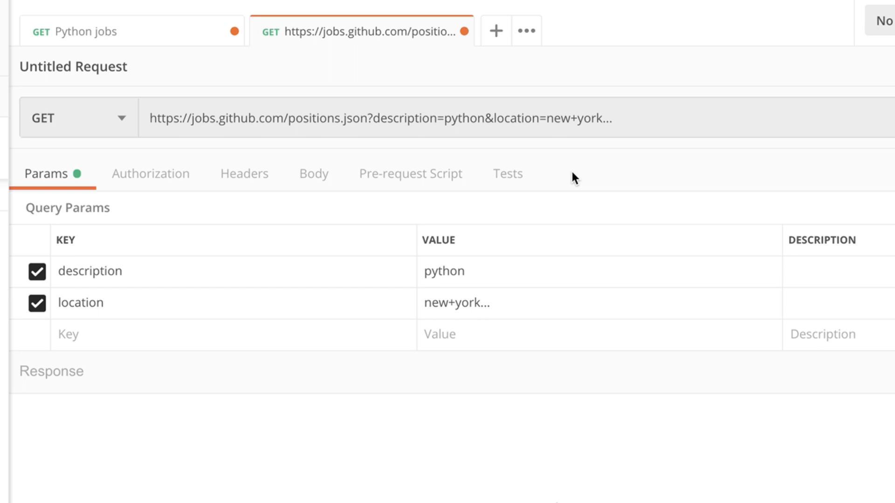
mouse_move(667, 164)
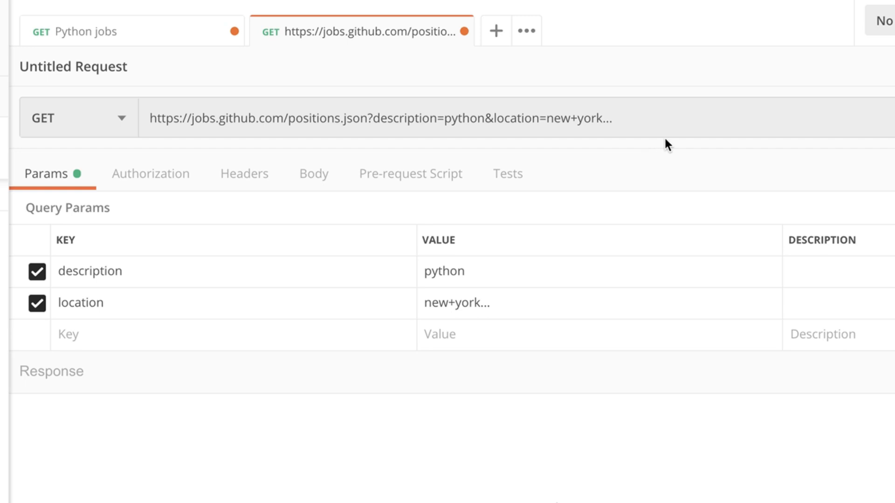
mouse_move(717, 453)
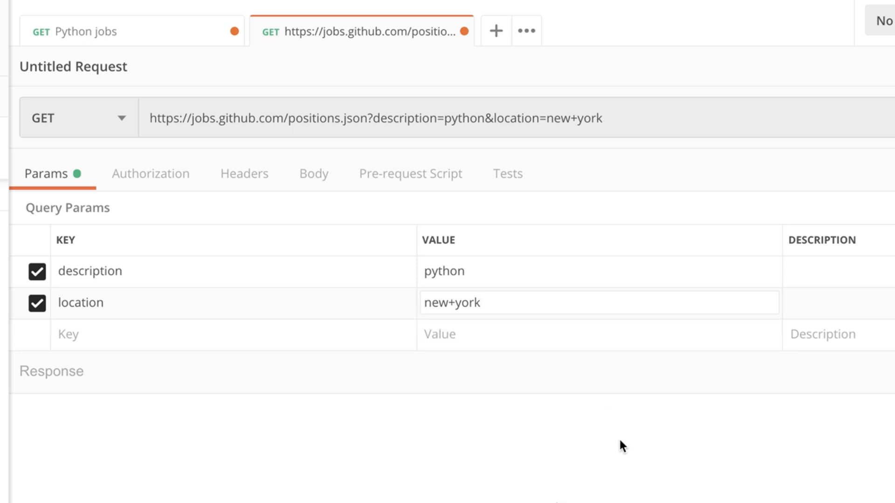
mouse_move(589, 257)
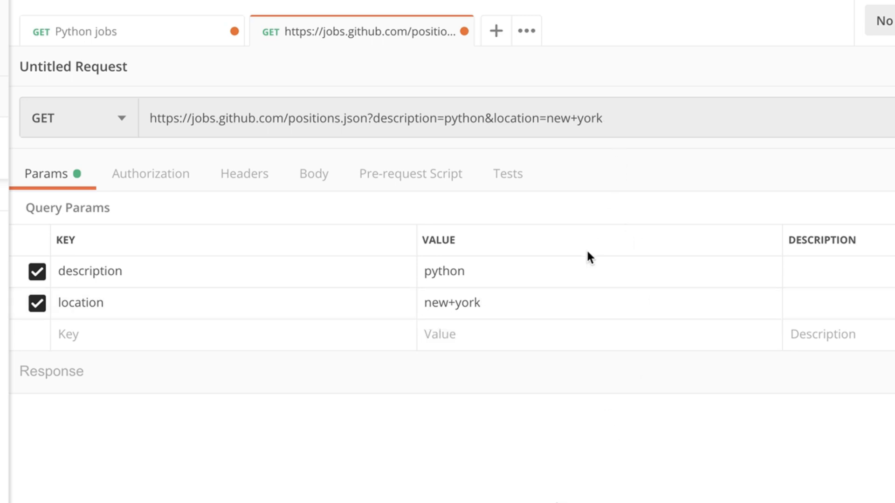
mouse_move(648, 418)
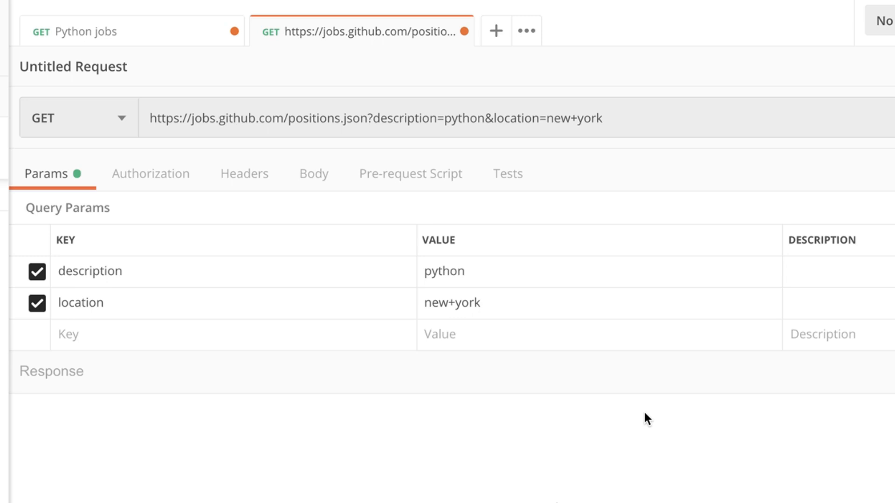